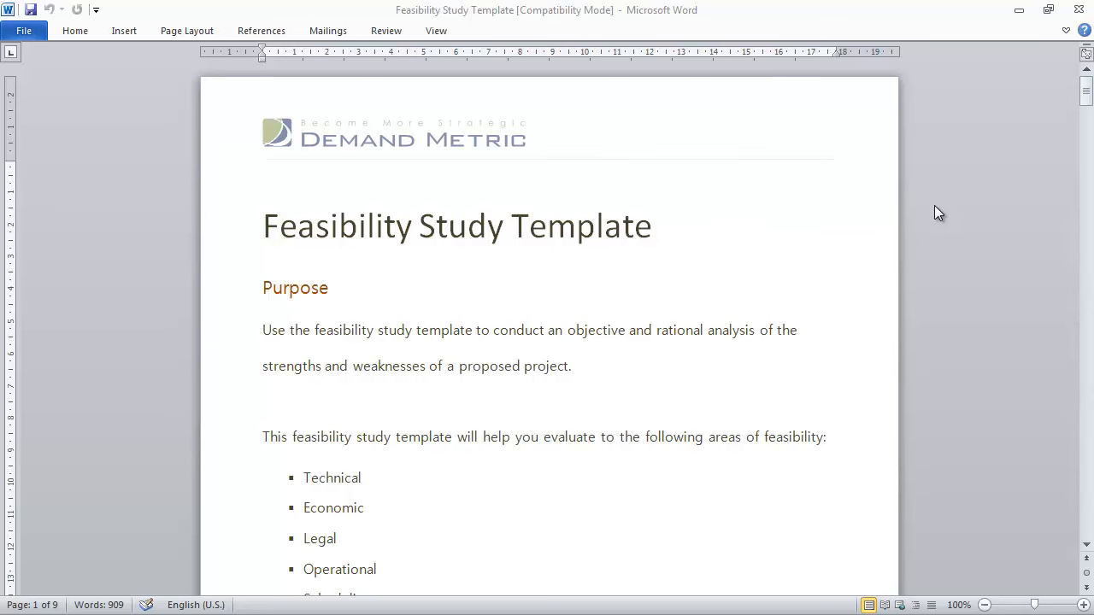
mouse_move(1054, 151)
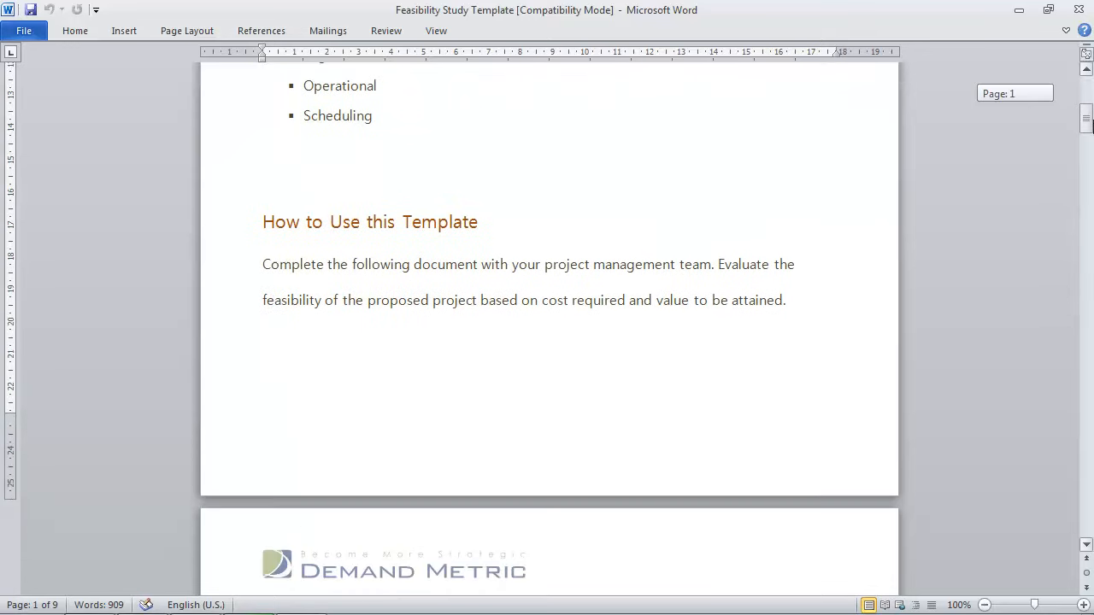
scroll("down", 3)
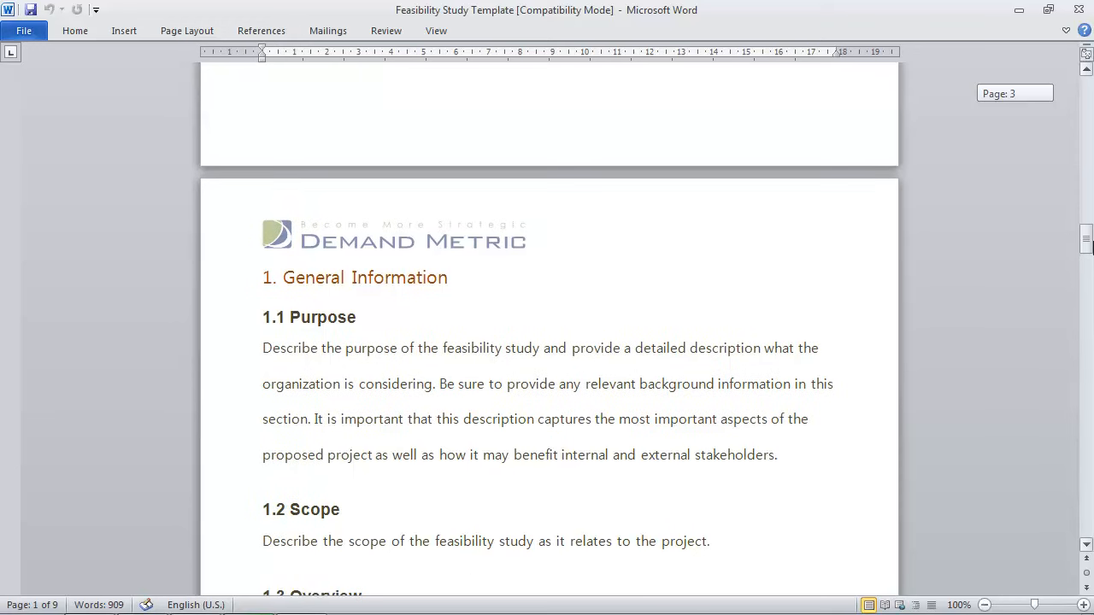
scroll("down", 3)
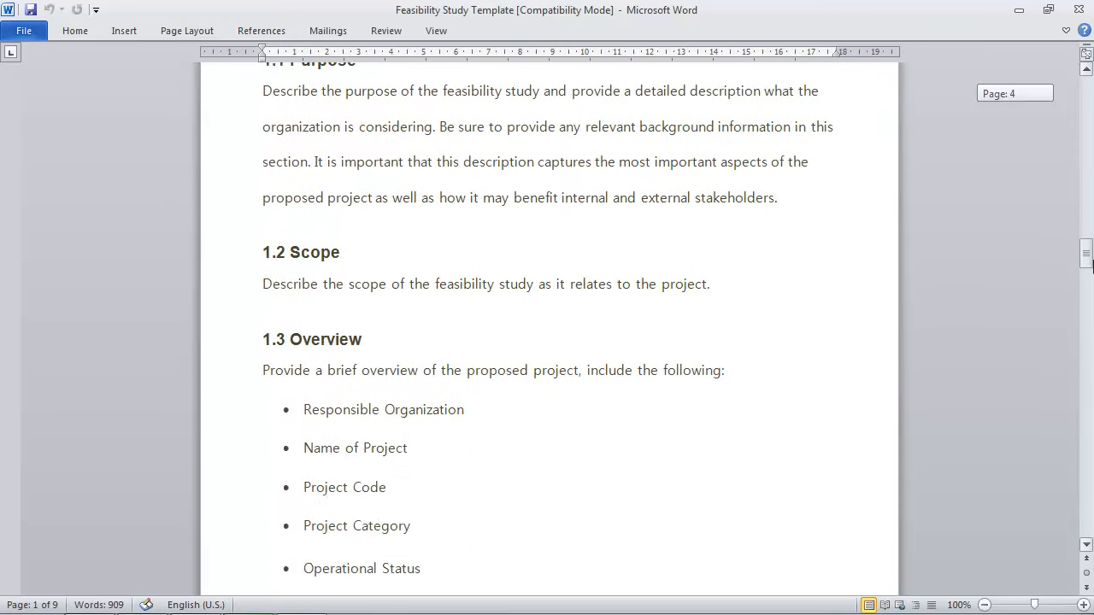
scroll("down", 3)
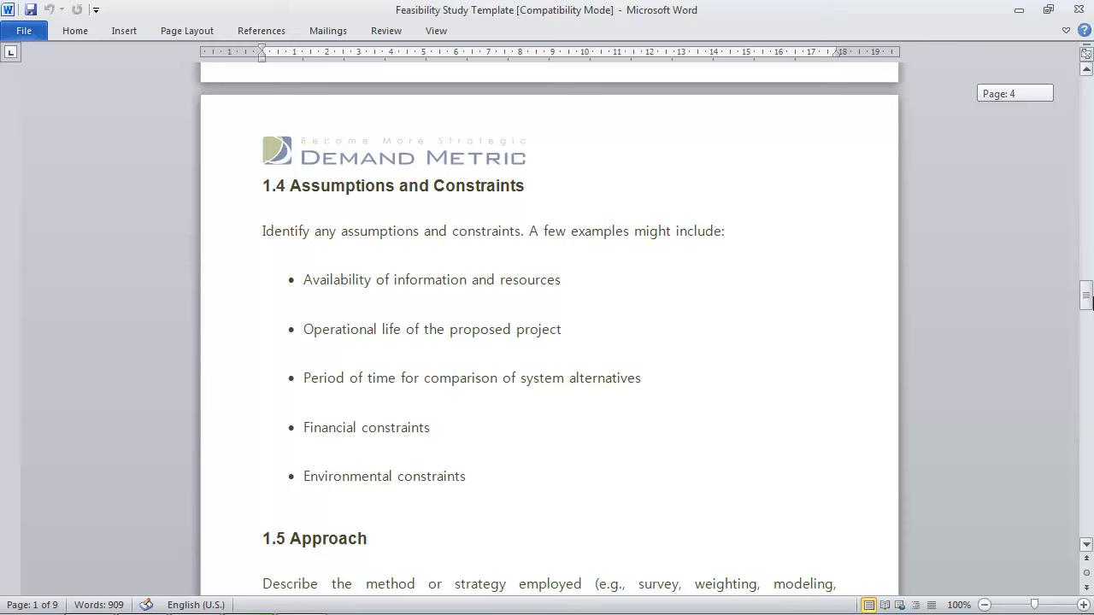
scroll("down", 3)
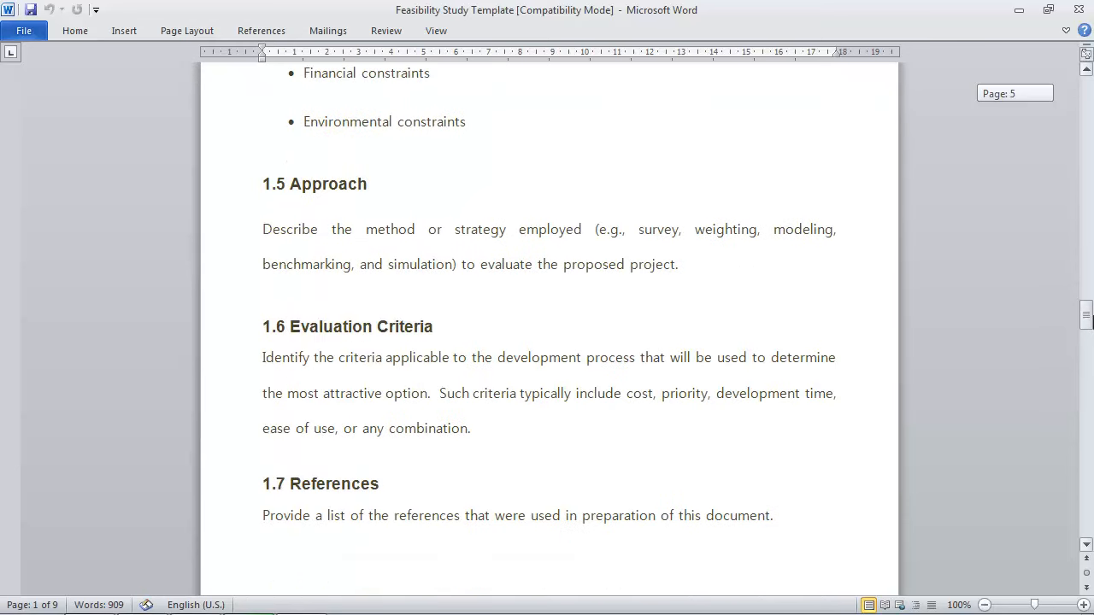
scroll("down", 3)
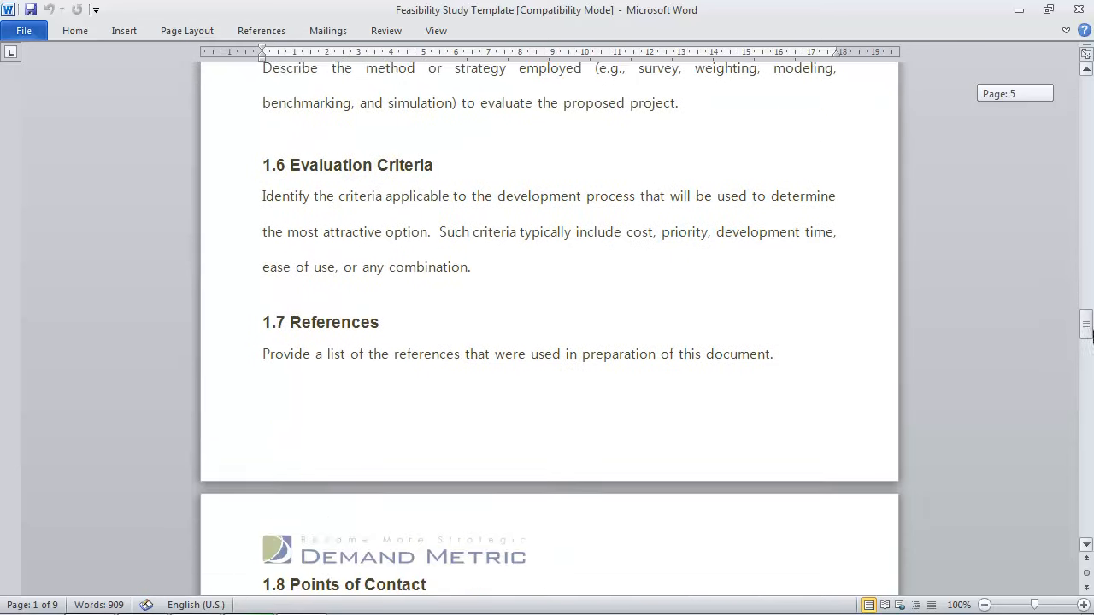
scroll("down", 3)
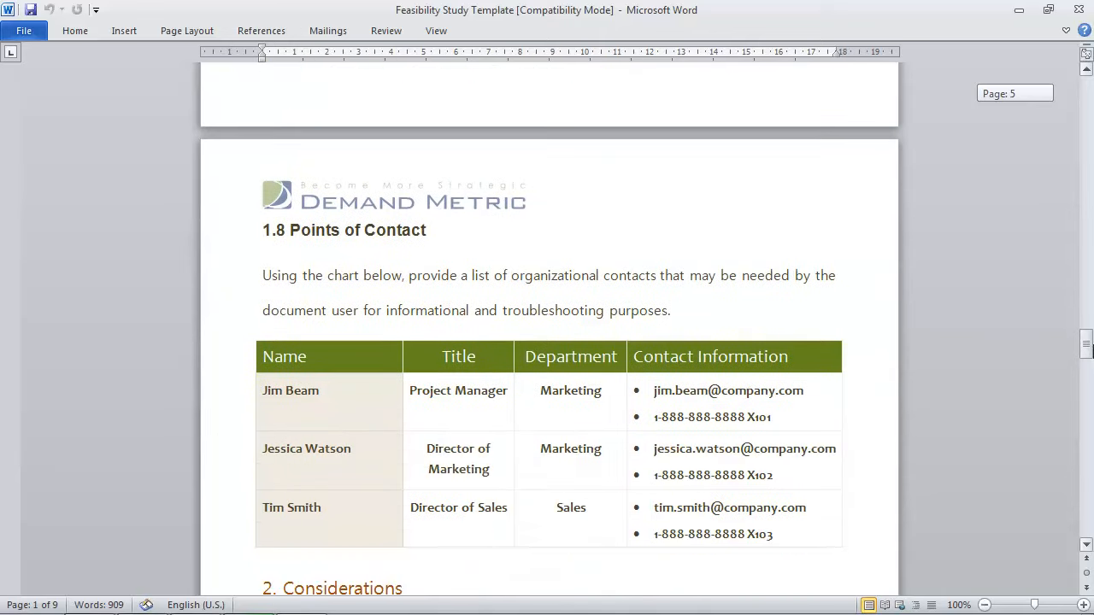
scroll("down", 3)
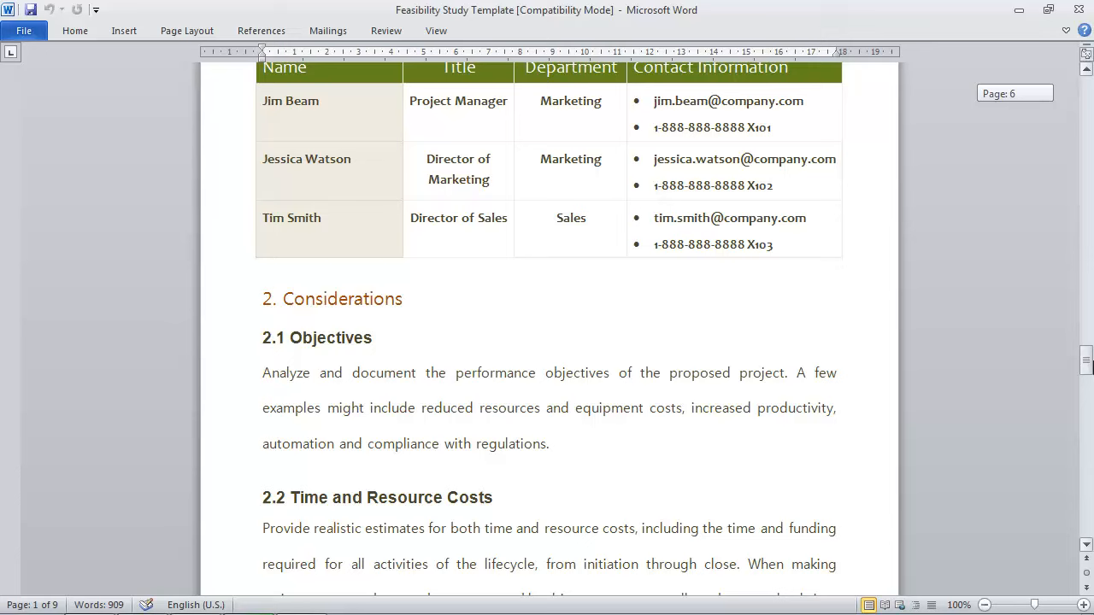
scroll("down", 3)
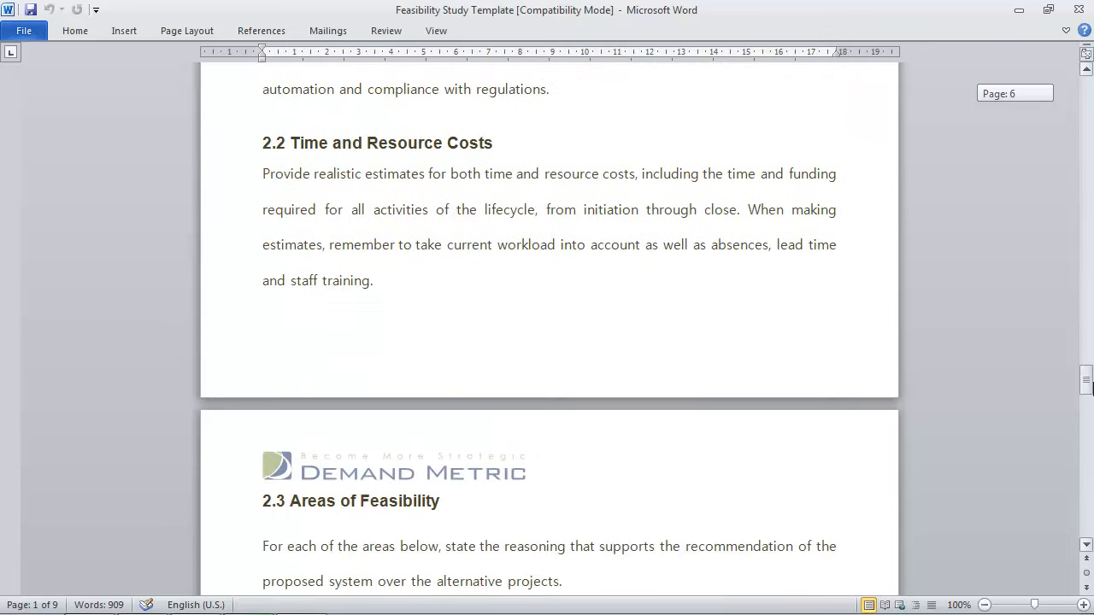
scroll("down", 3)
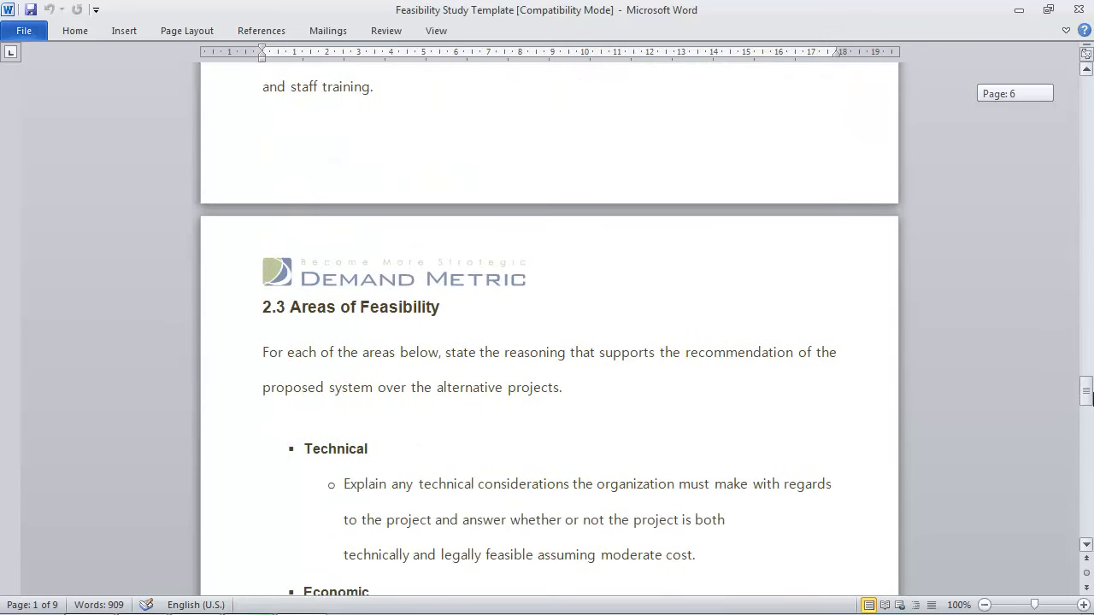
scroll("down", 3)
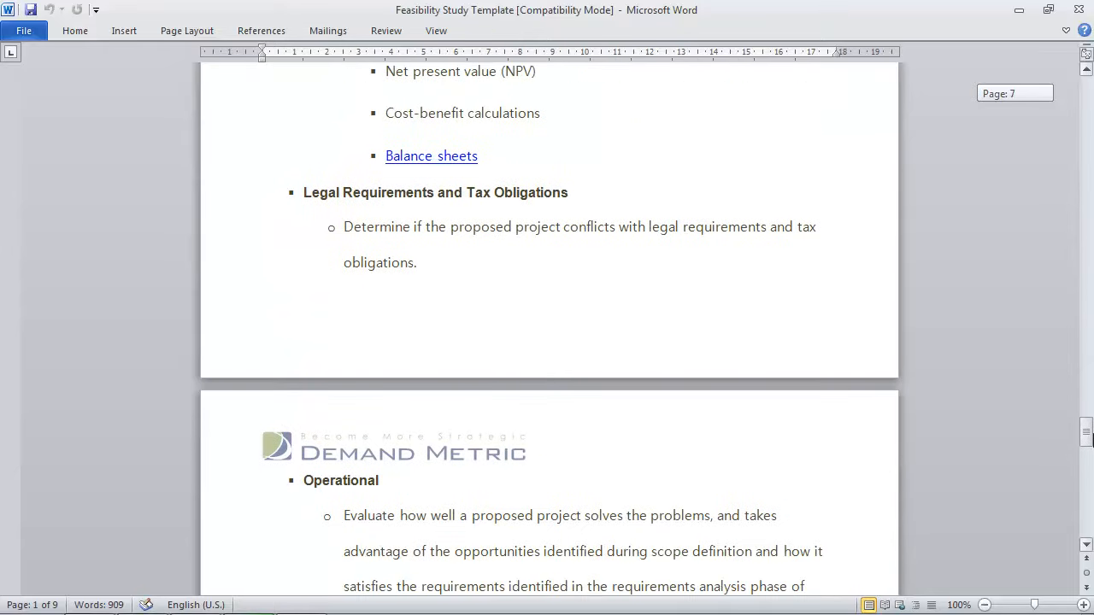
scroll("down", 3)
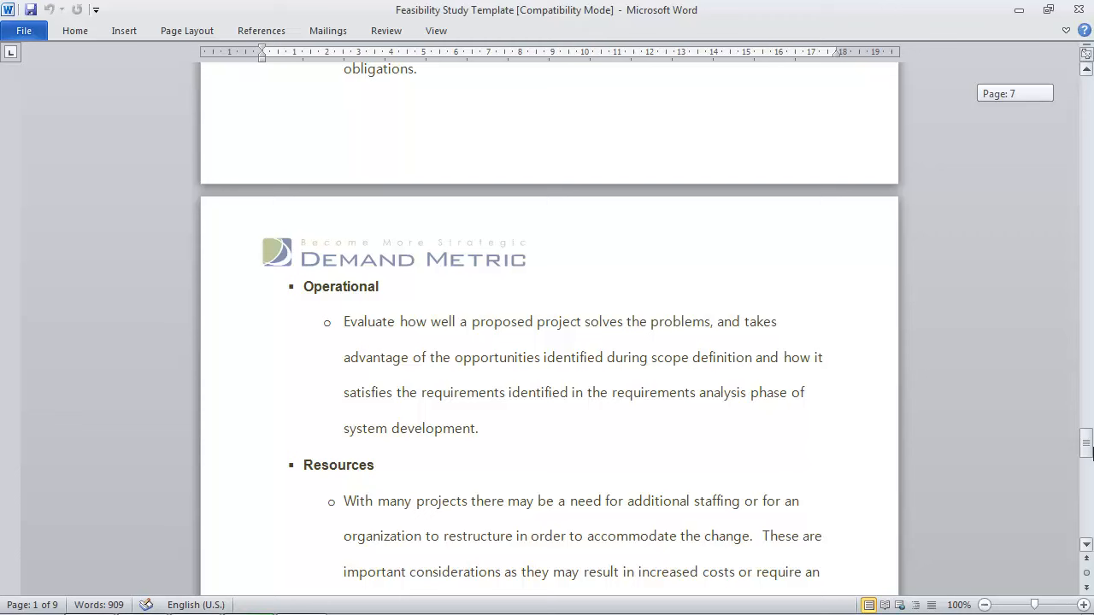
scroll("down", 3)
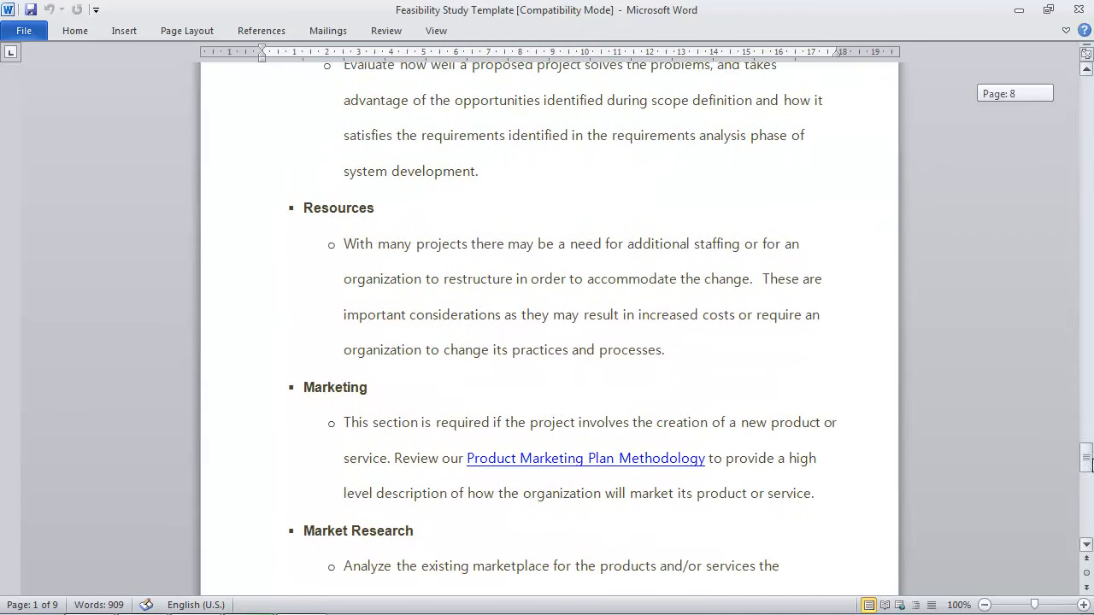
scroll("down", 3)
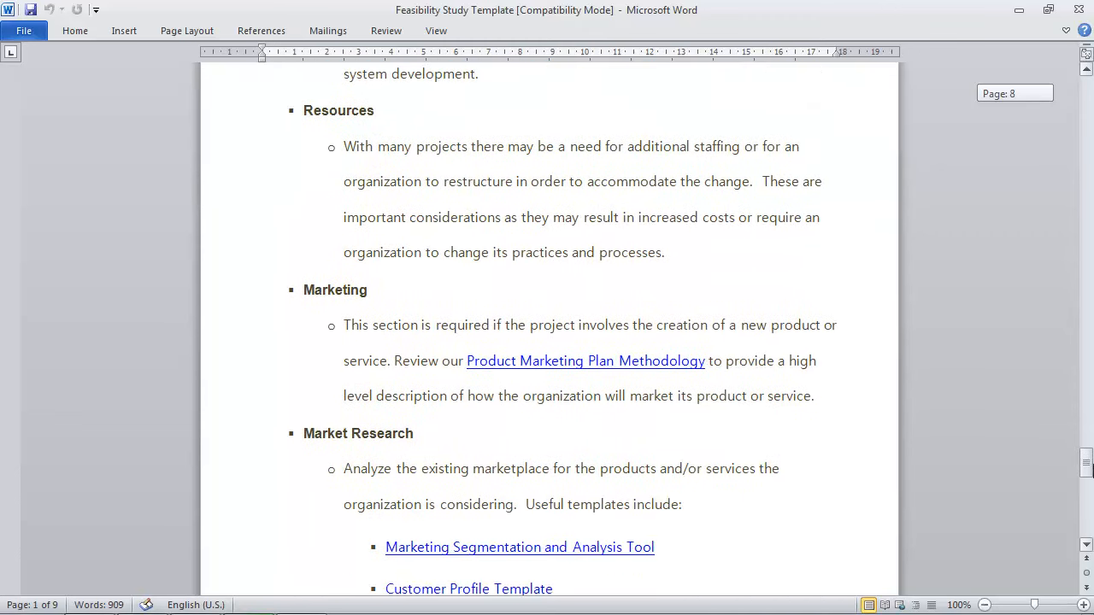
scroll("down", 3)
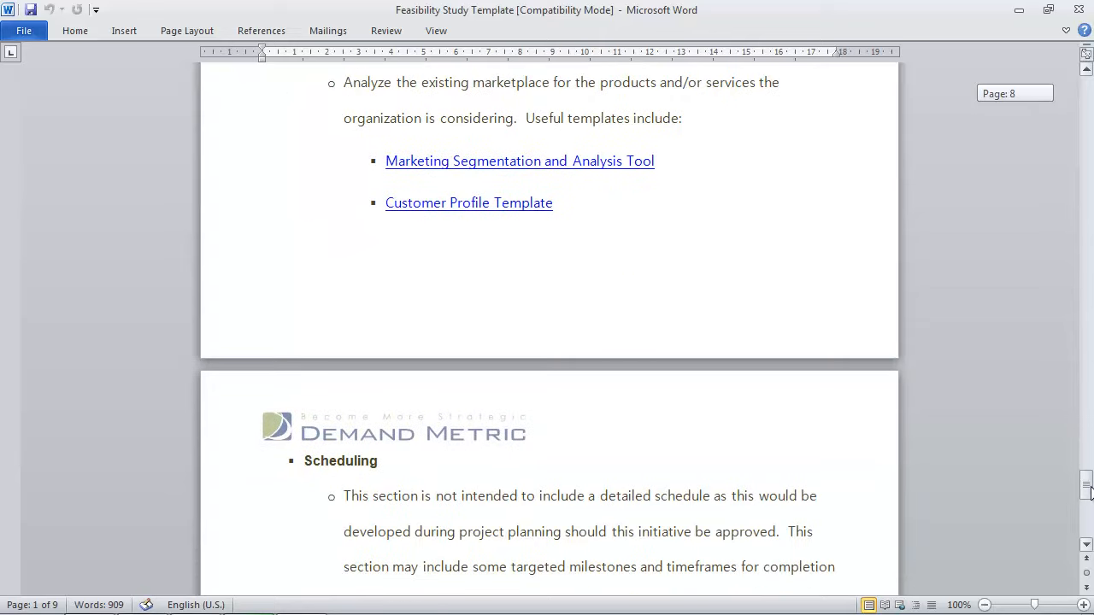
scroll("down", 3)
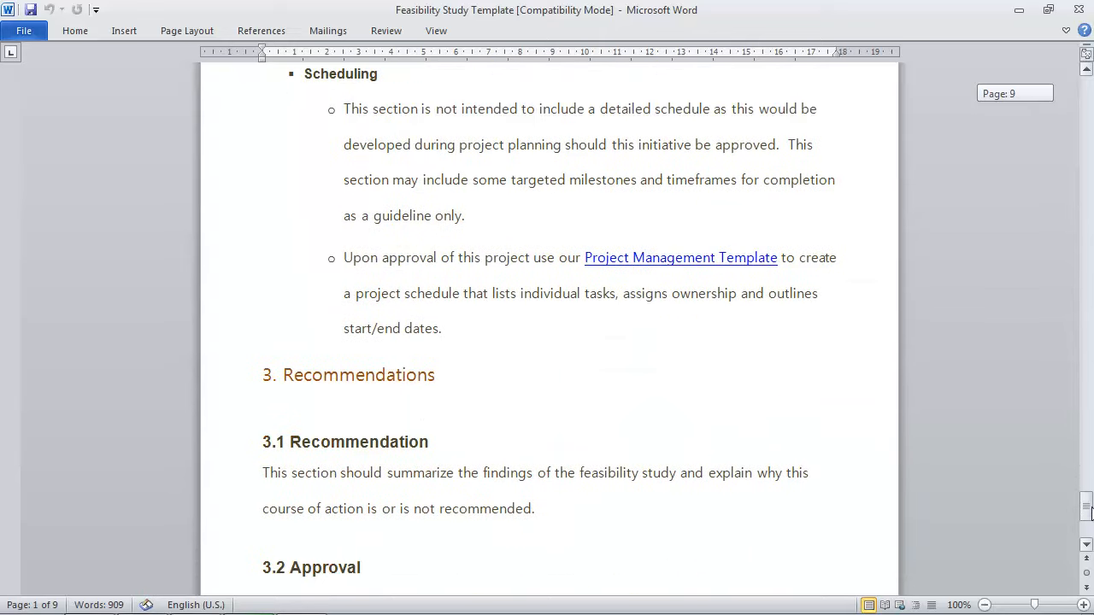
scroll("down", 3)
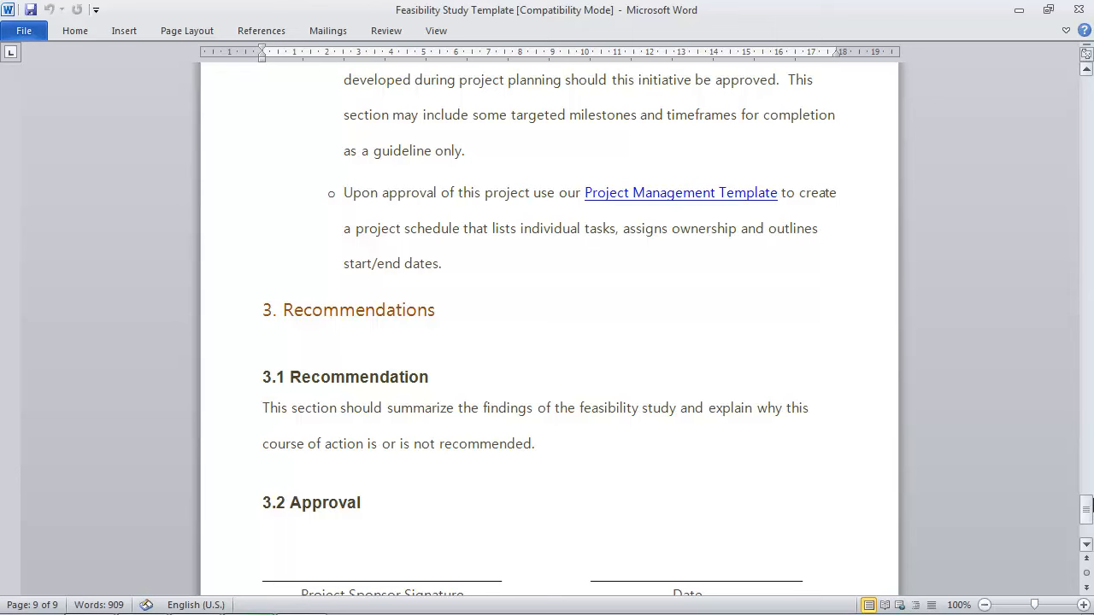
scroll("down", 3)
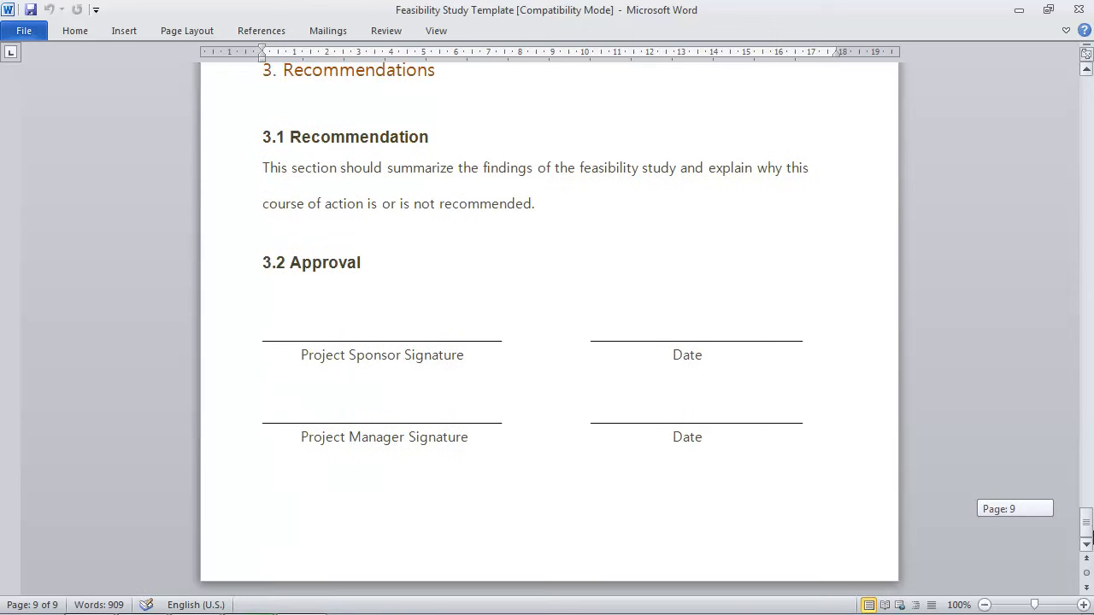